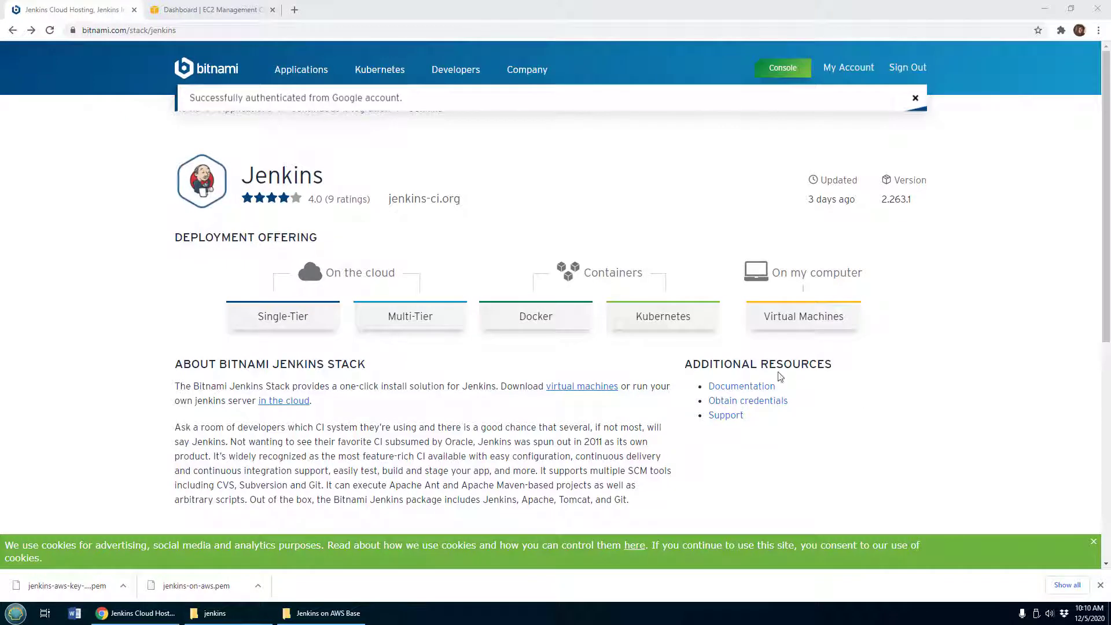
mouse_move(149, 215)
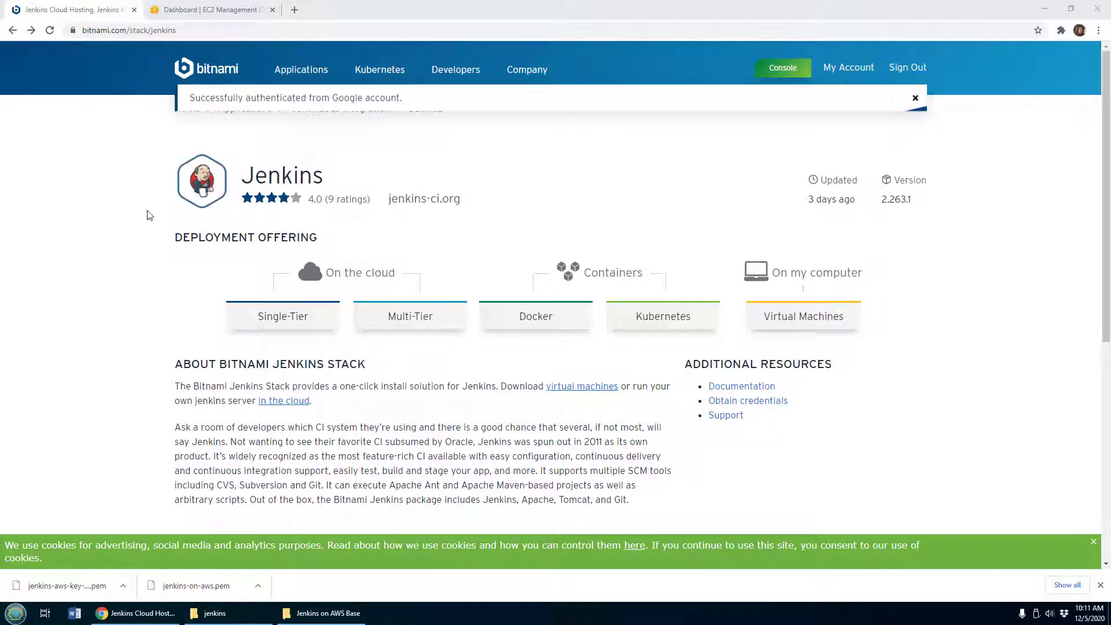
Reach Jenkins' single-tier Launch in the Cloud options for Google Cloud, AWS and Azure
left_click(130, 30)
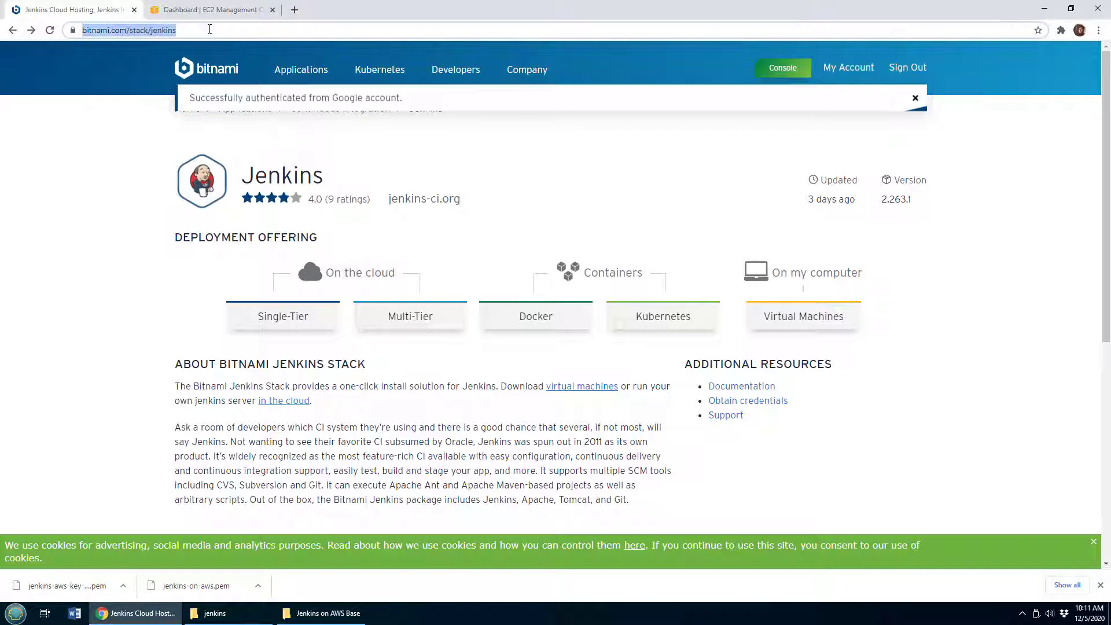
left_click(282, 316)
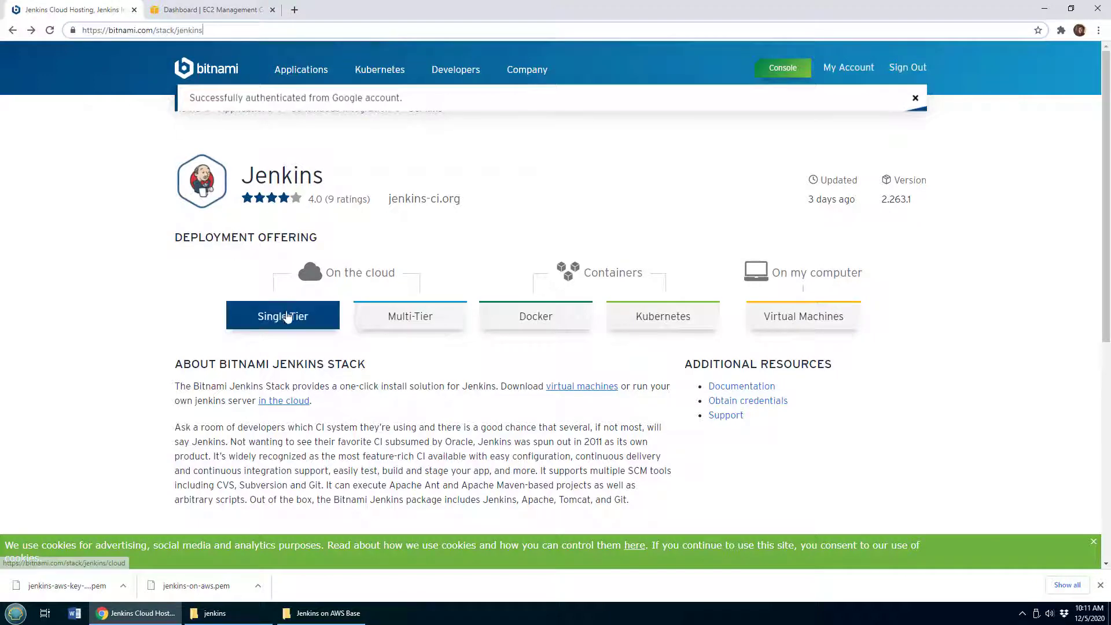
left_click(282, 316)
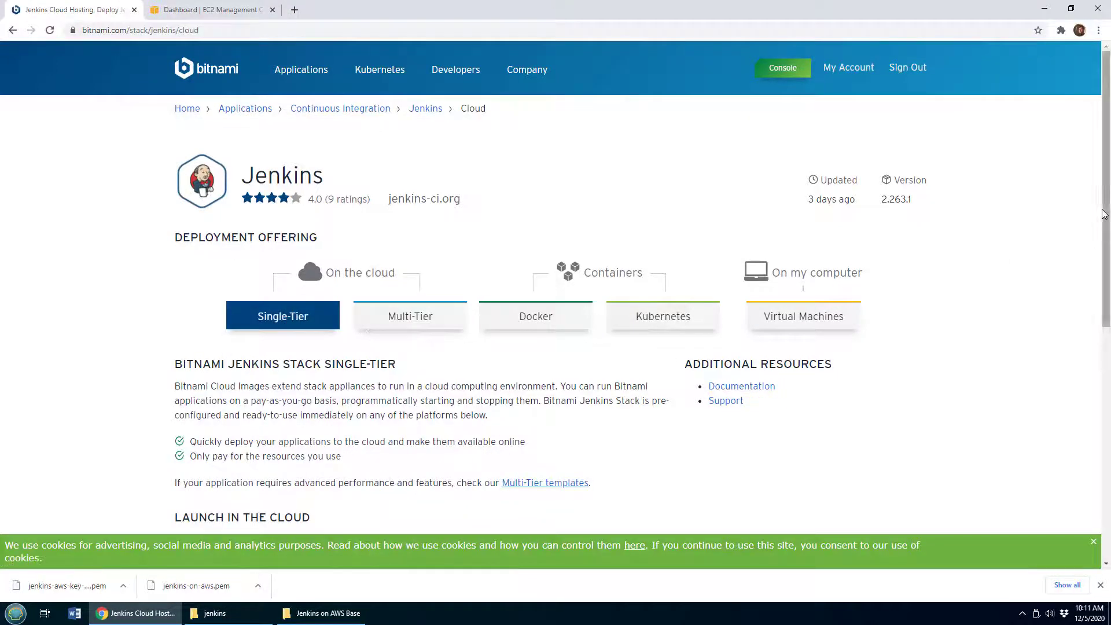
scroll("down", 3)
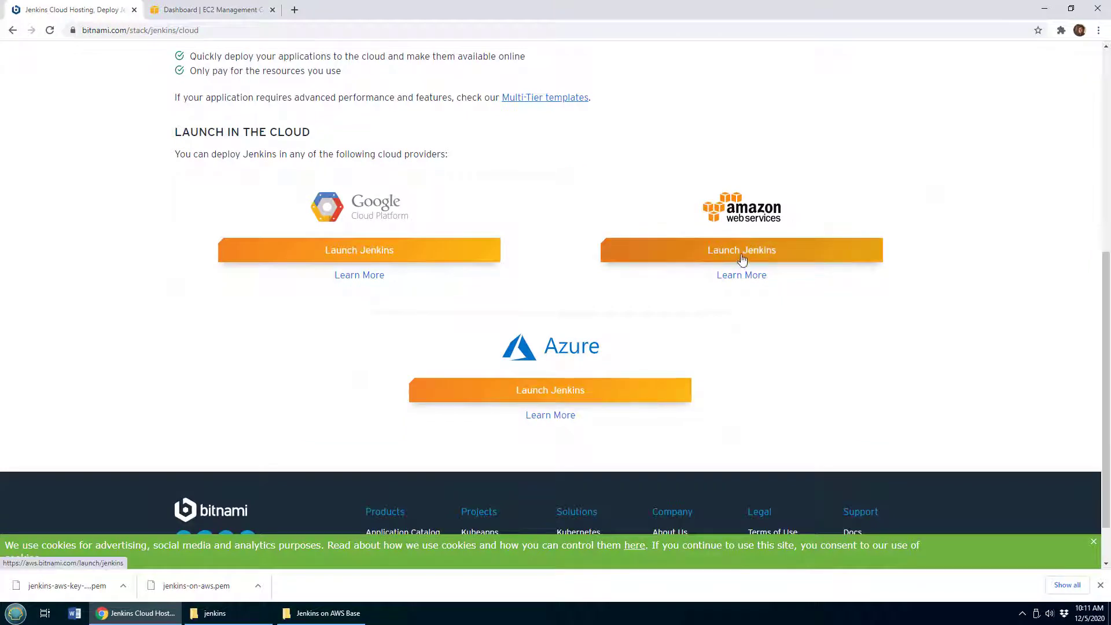
Start the AWS Jenkins launch, showing the New Virtual Machine form with t2.small in us-east-1
left_click(741, 250)
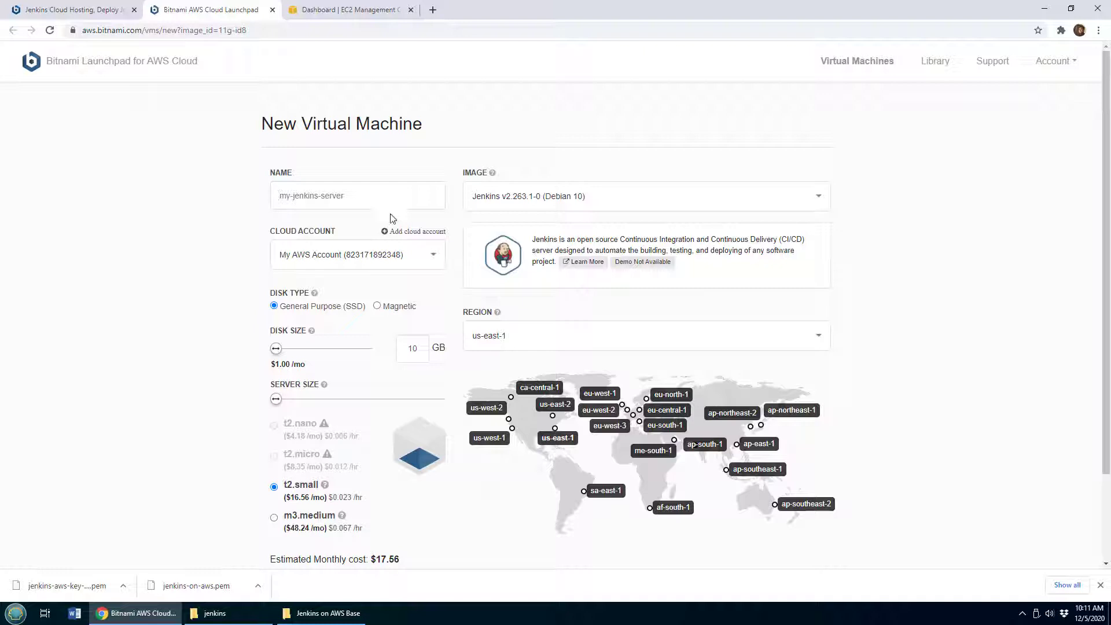
scroll("down", 3)
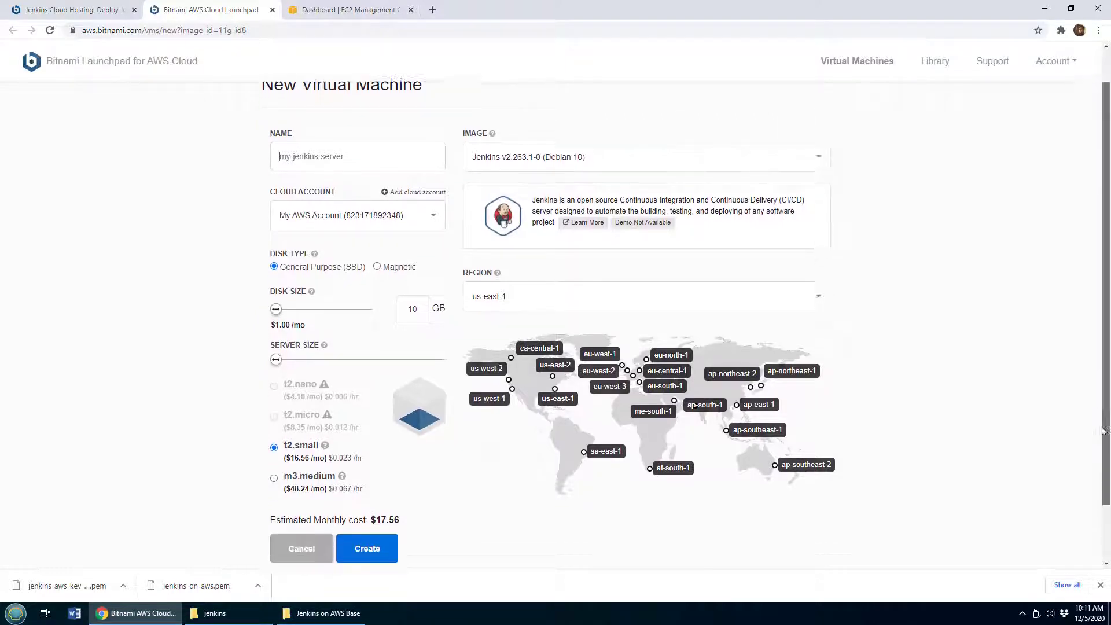
scroll("down", 3)
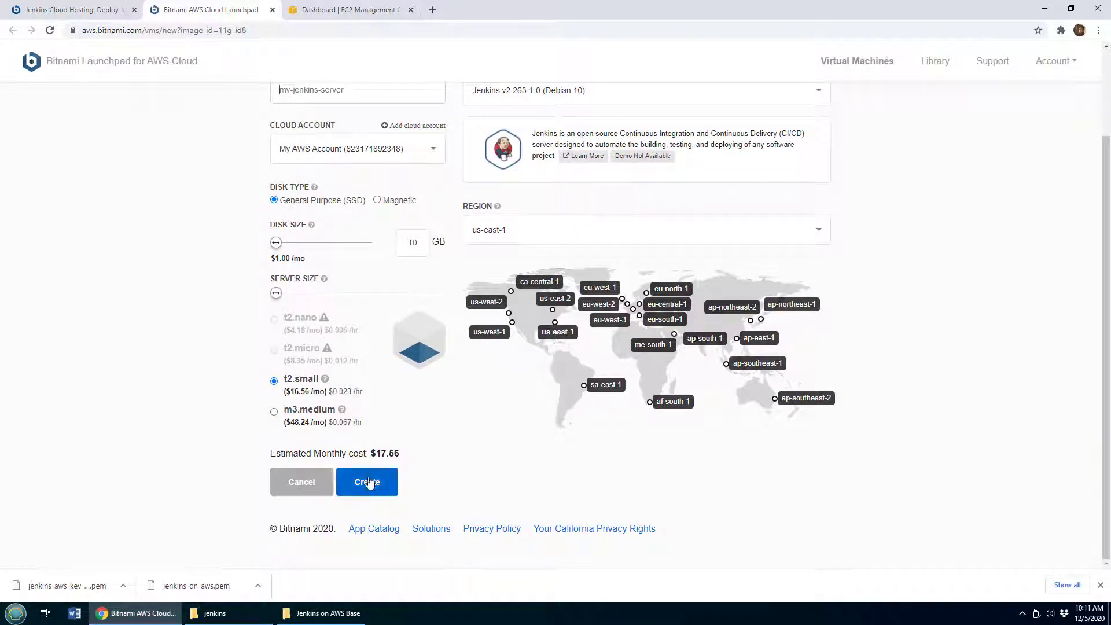
mouse_move(384, 481)
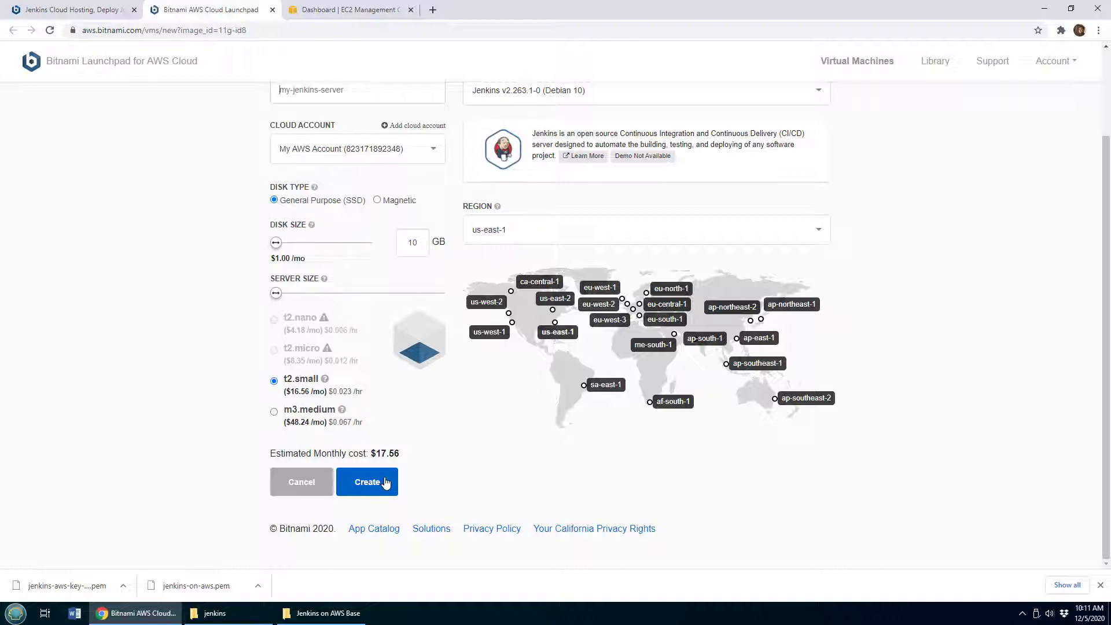
Create the VM bitnami-jenkins-cf-17bc with default settings and reveal its login password
left_click(366, 481)
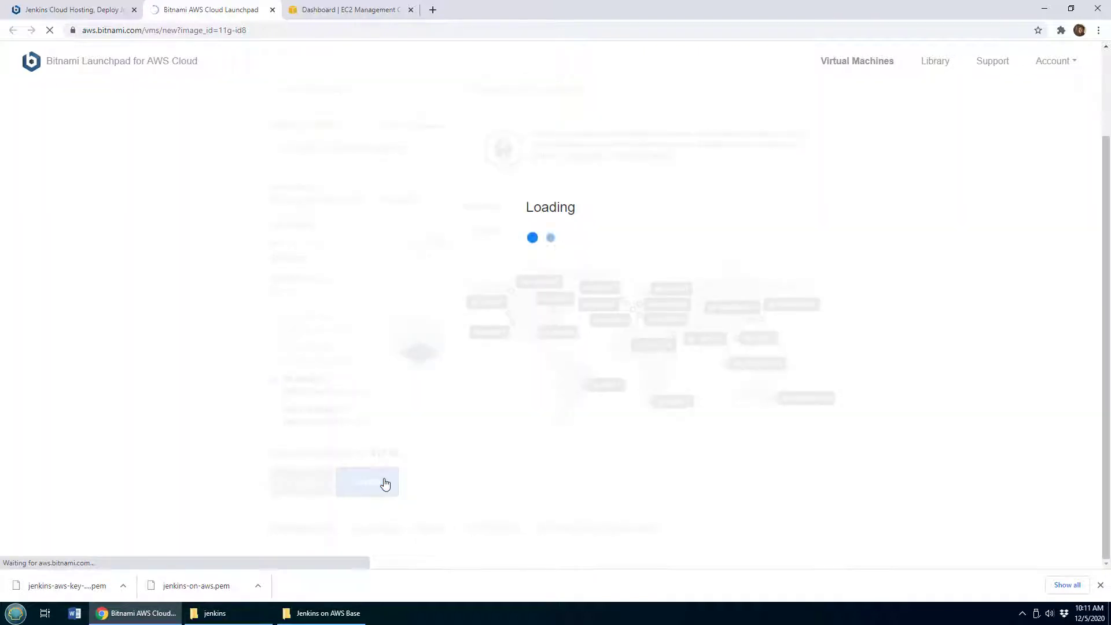
left_click(366, 482)
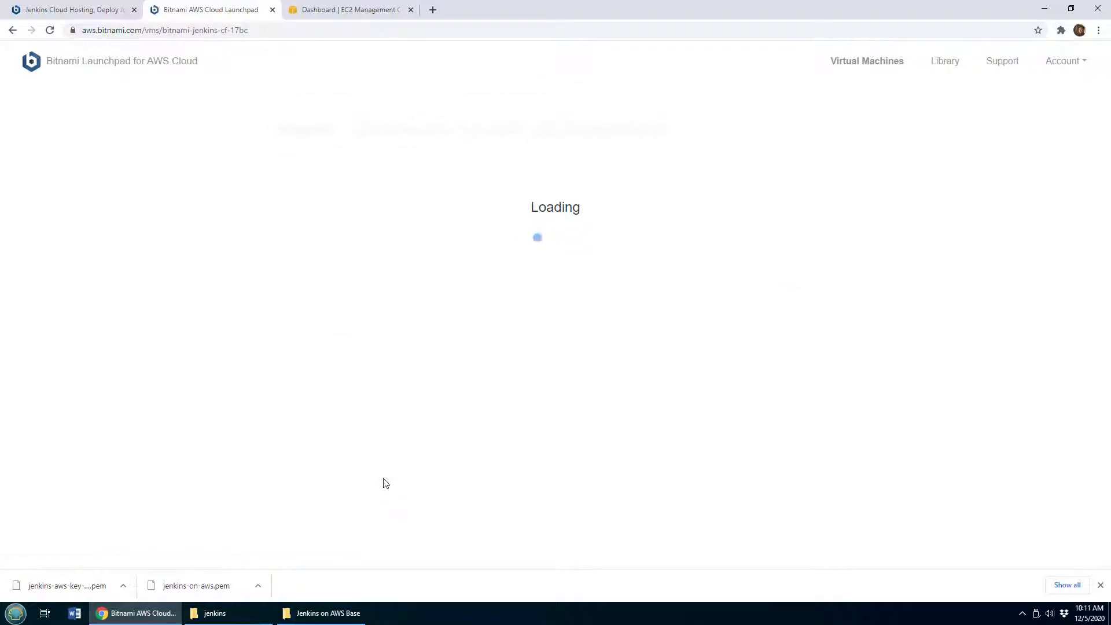
mouse_move(400, 474)
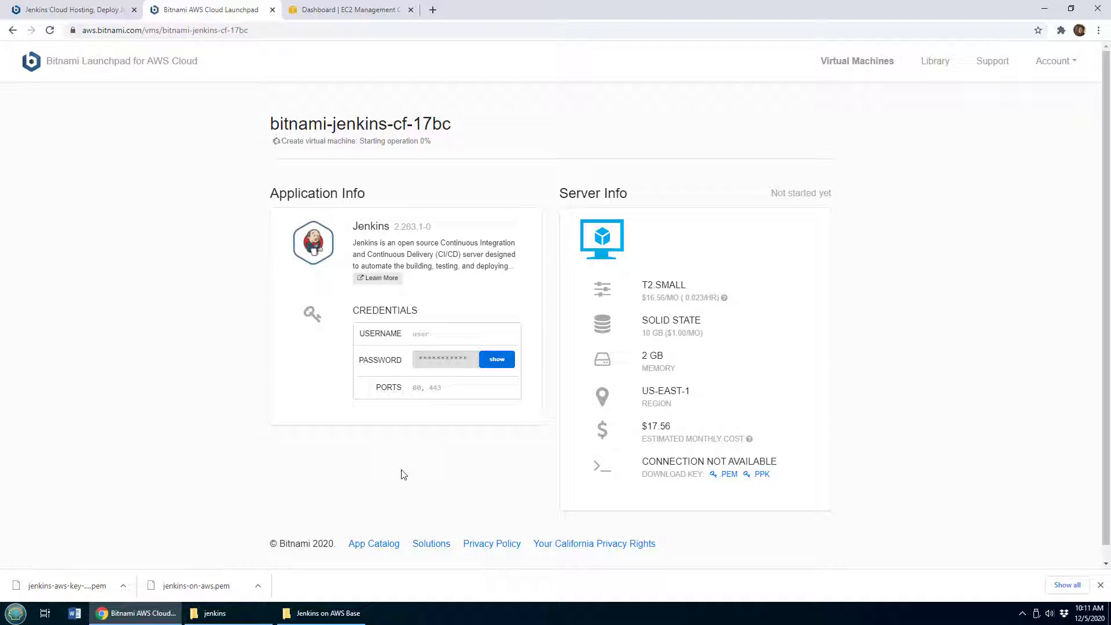
mouse_move(496, 358)
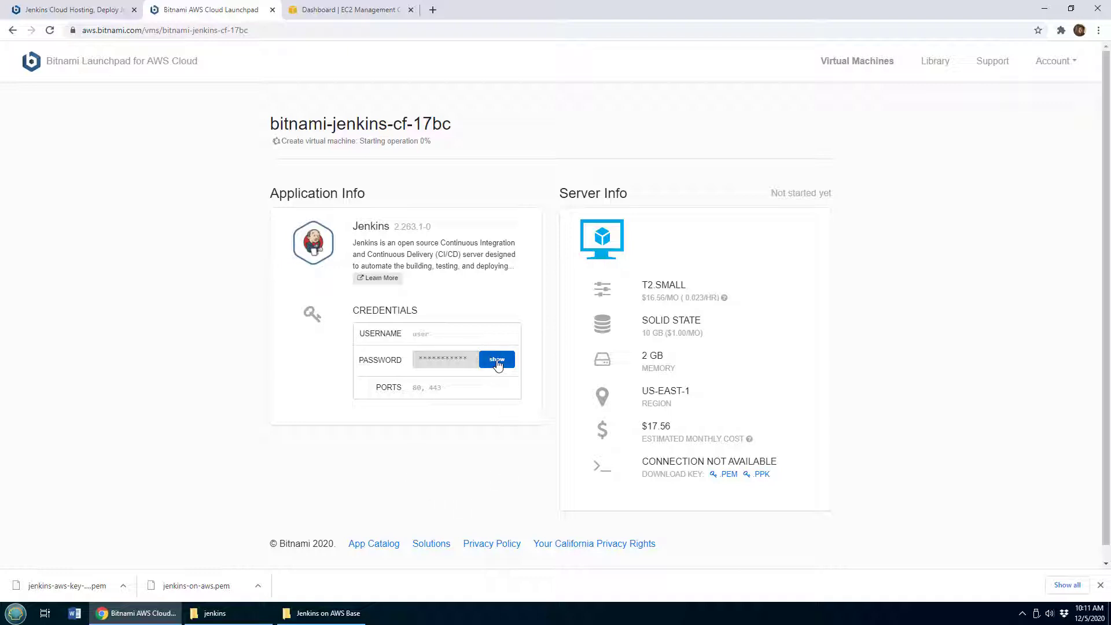
left_click(497, 358)
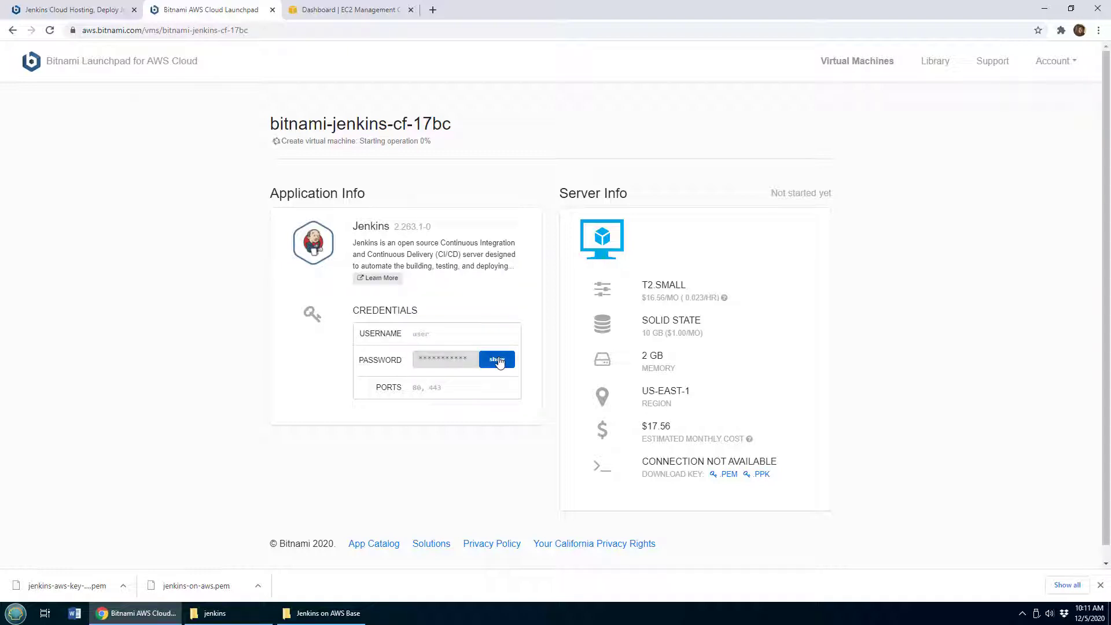
left_click(496, 359)
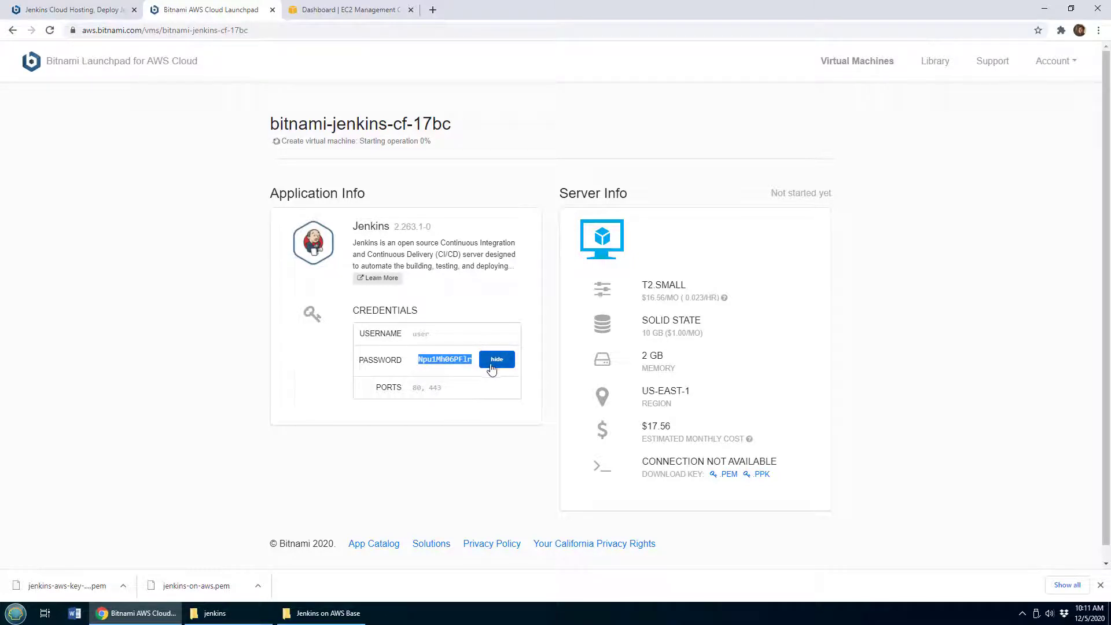
mouse_move(504, 362)
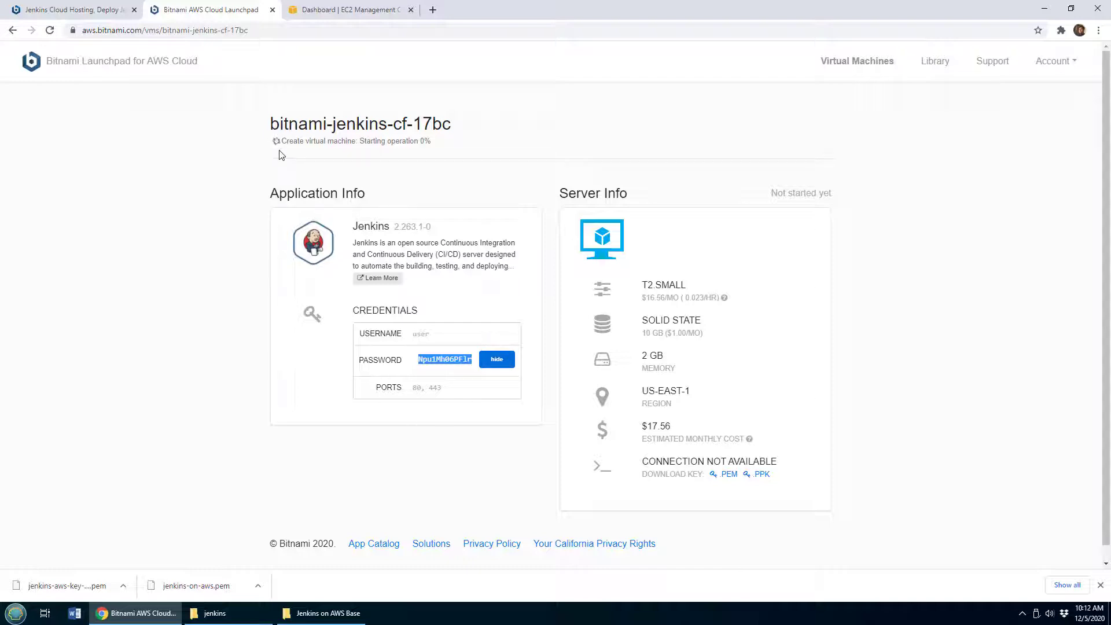
mouse_move(252, 146)
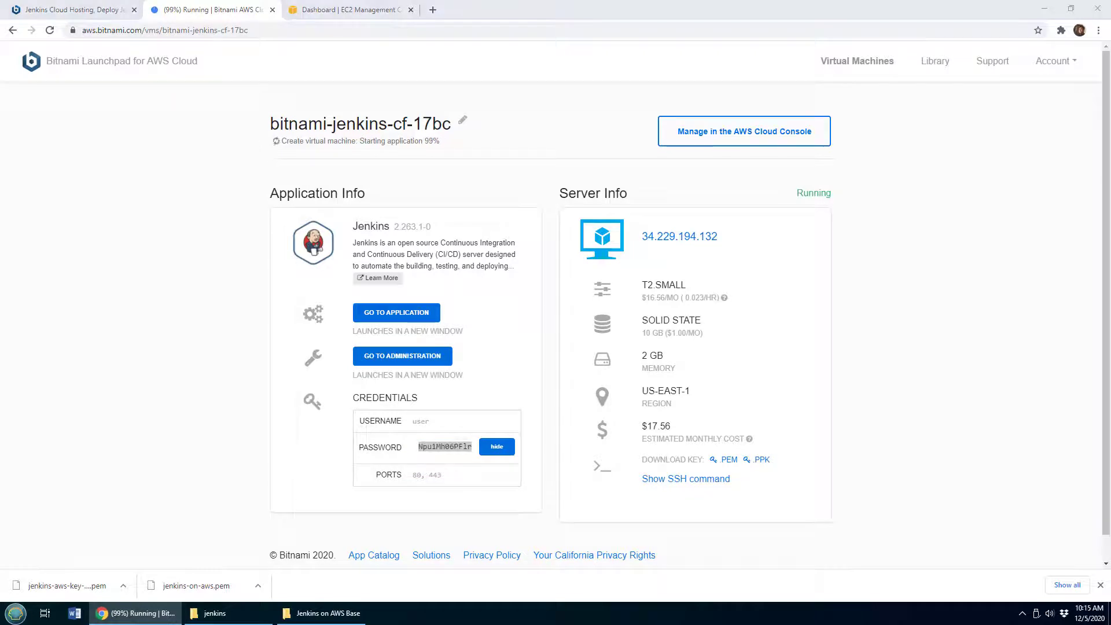
Hide the password and go to the Jenkins application on the new server
left_click(497, 447)
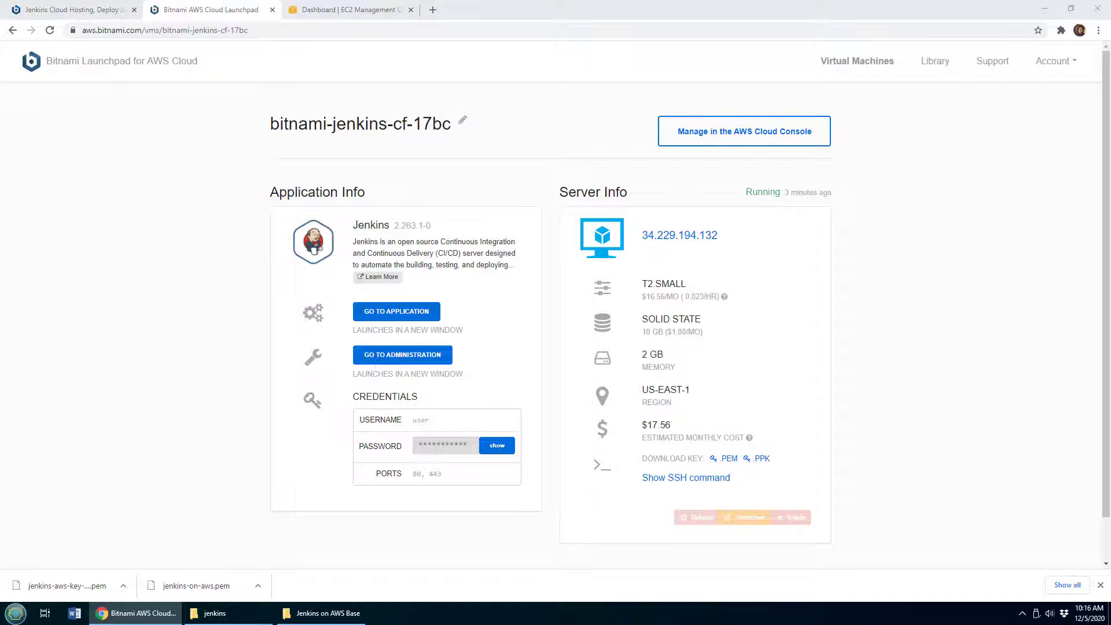
mouse_move(932, 189)
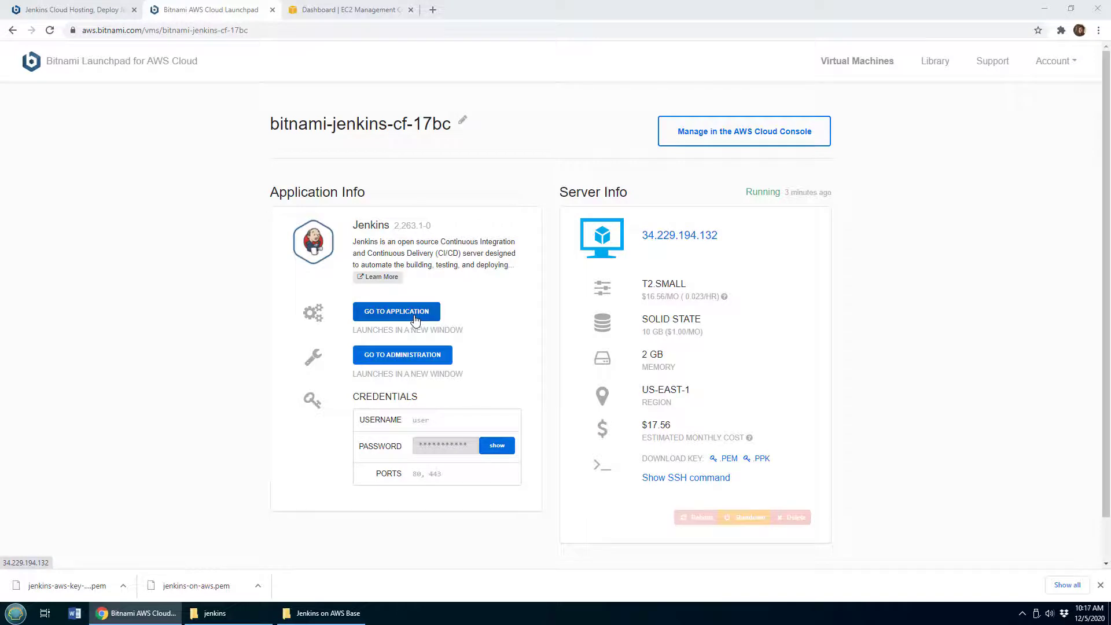
left_click(396, 311)
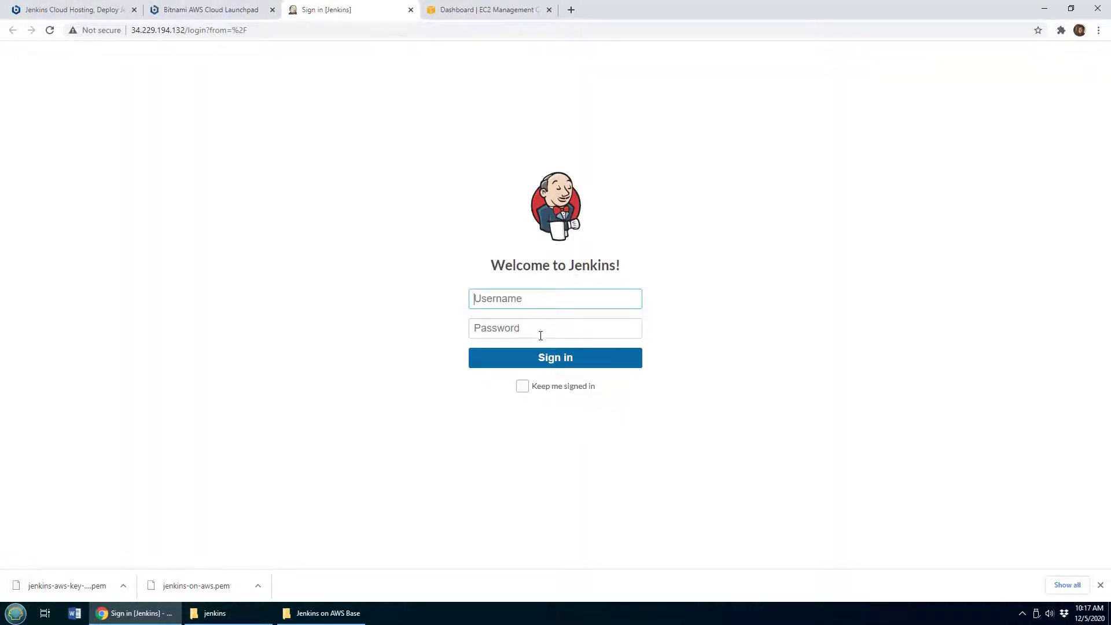
mouse_move(211, 10)
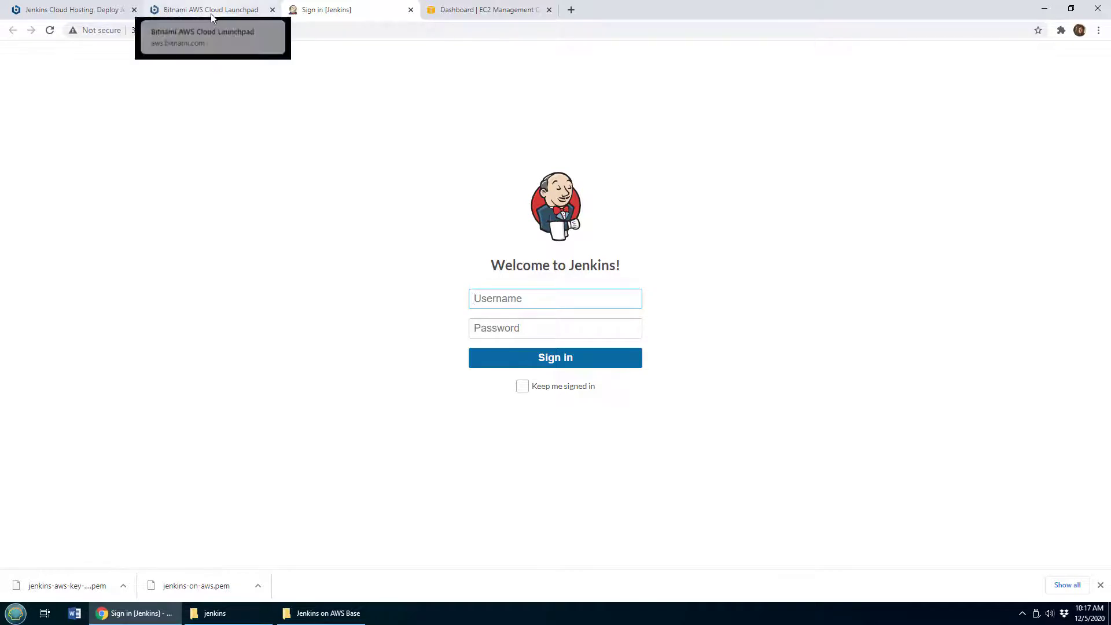
Copy the Jenkins password from the Launchpad credentials for the sign-in form
left_click(554, 298)
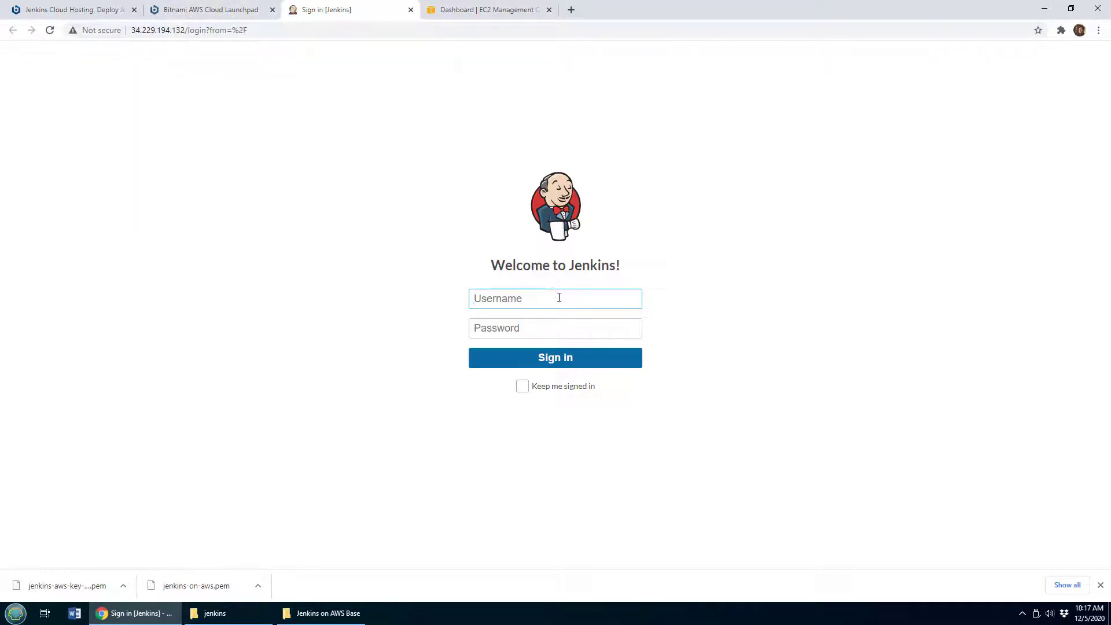
left_click(207, 9)
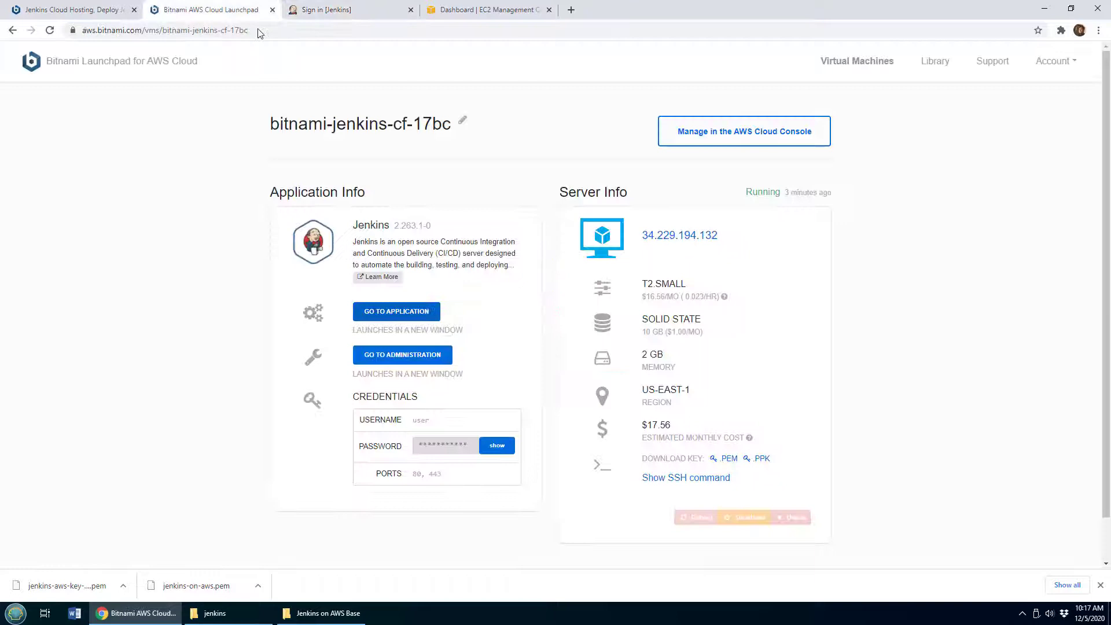
left_click(496, 445)
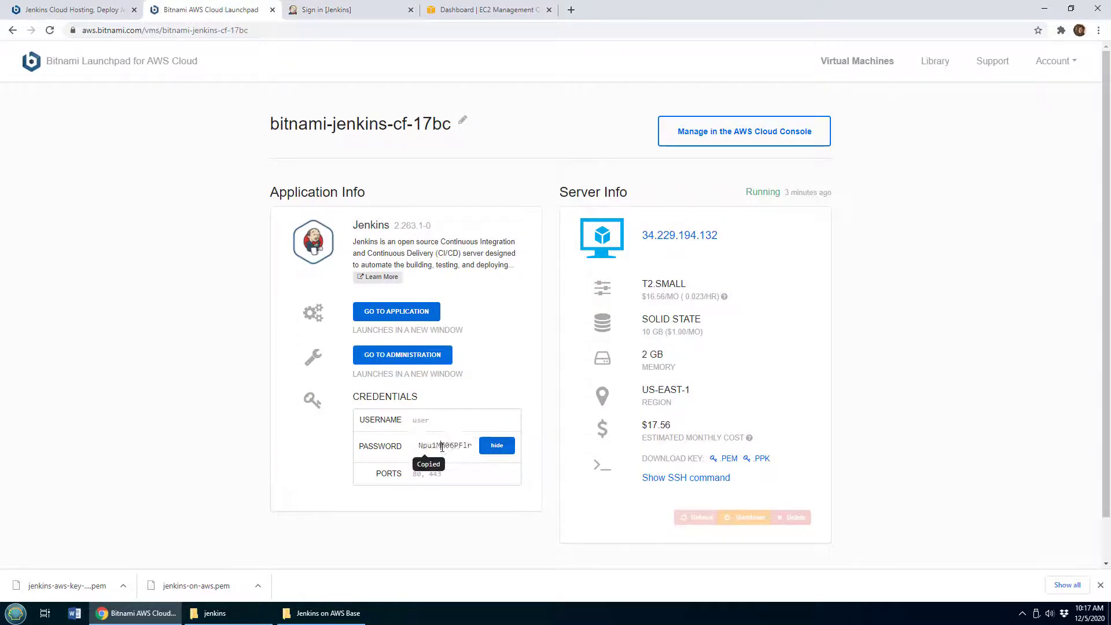
left_click(347, 9)
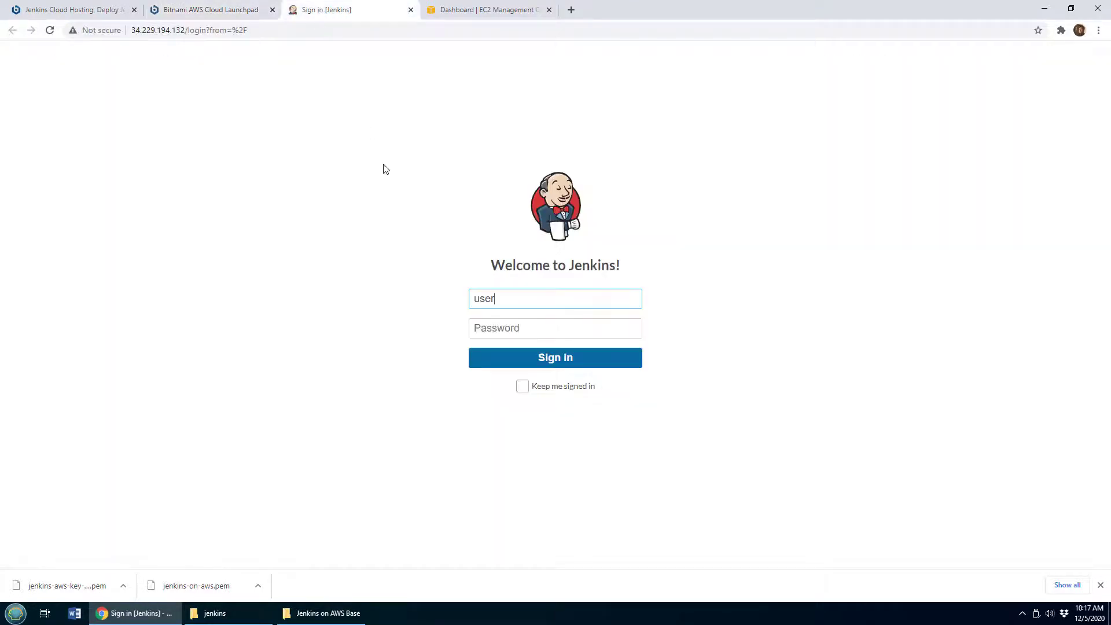
Sign in to Jenkins as user with the pasted password, reaching the empty dashboard
left_click(554, 358)
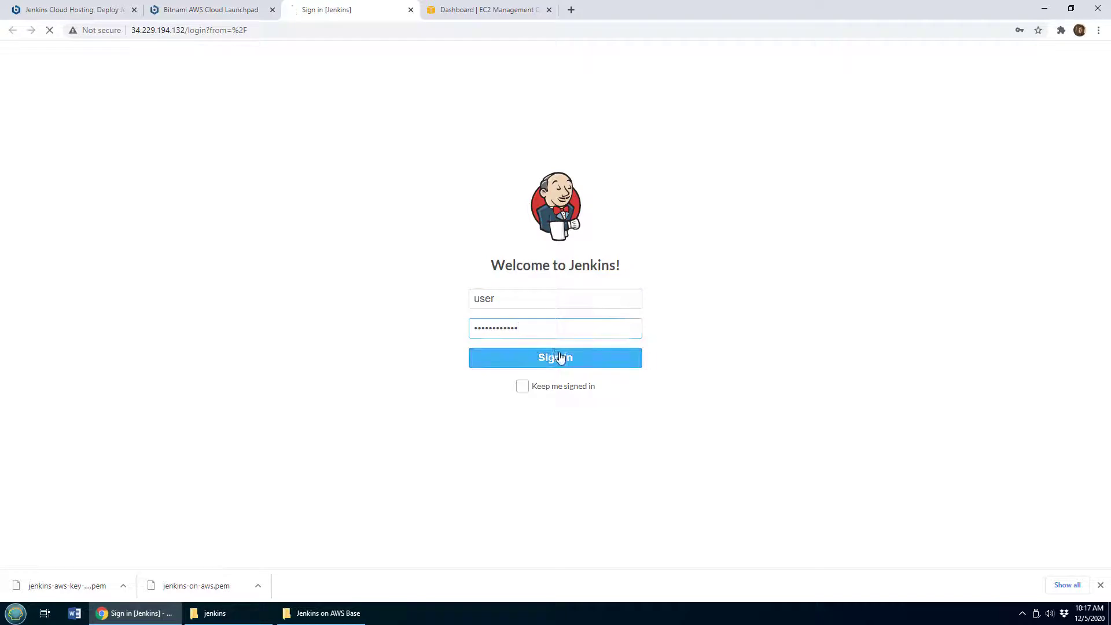
left_click(554, 358)
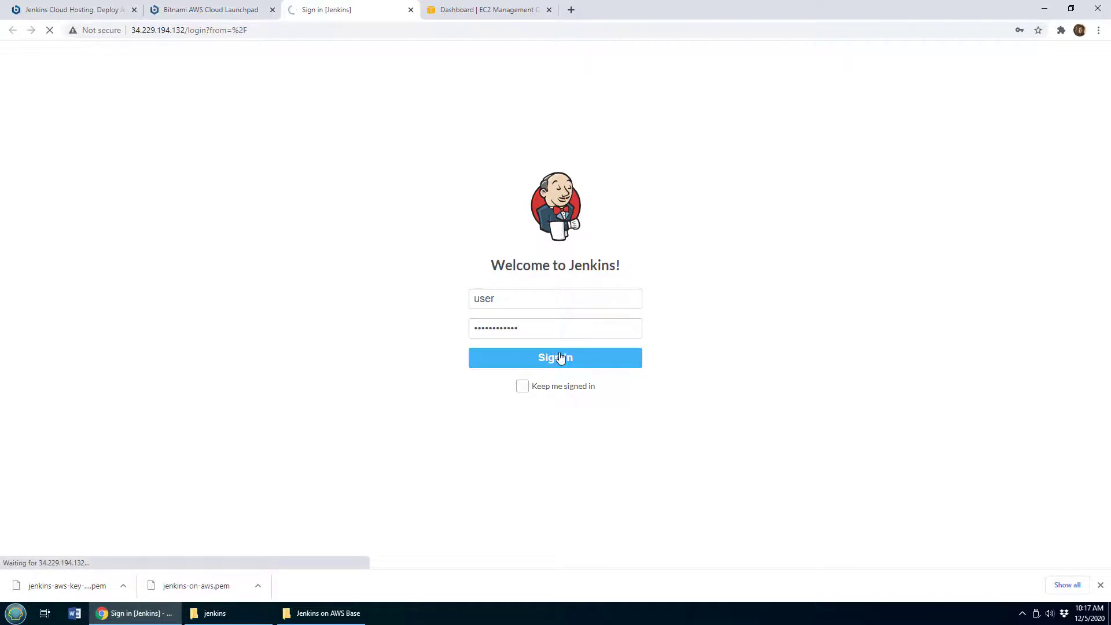
left_click(555, 357)
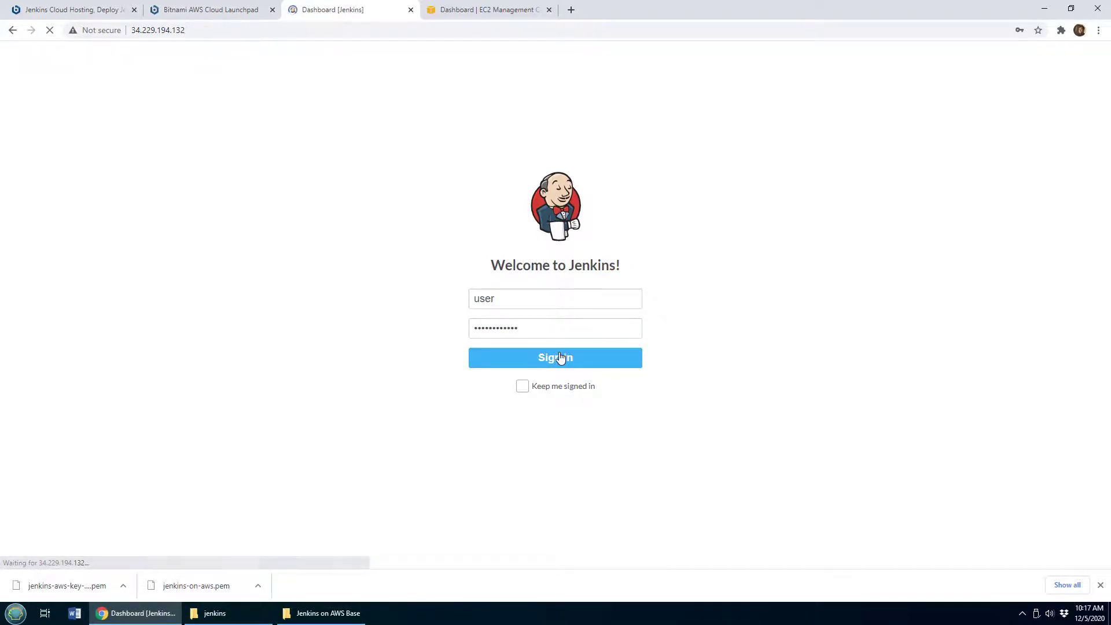
left_click(554, 358)
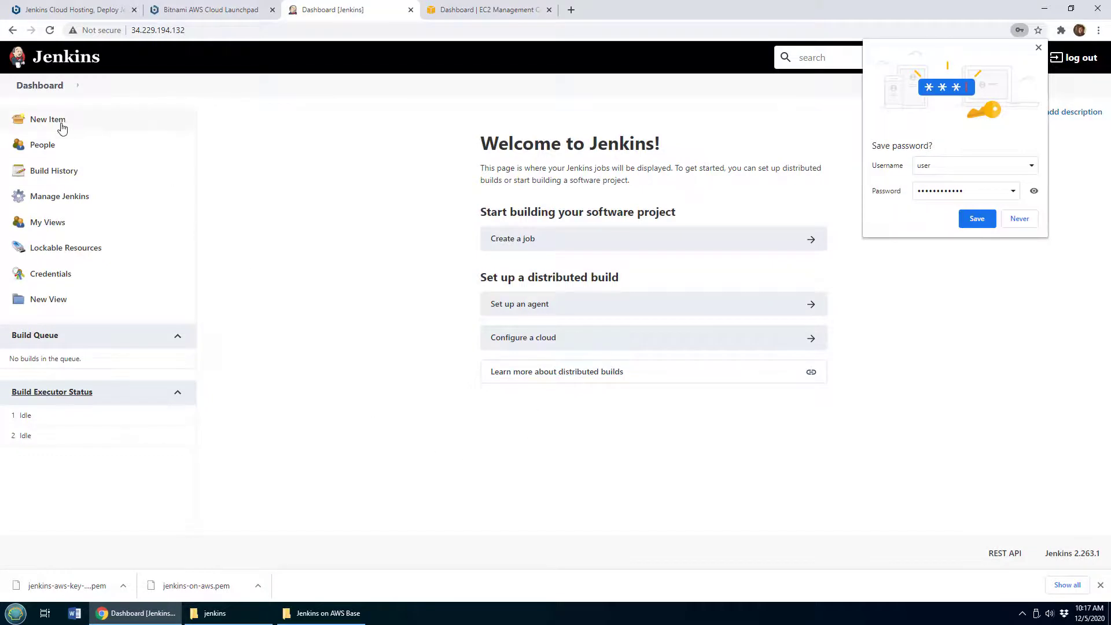
Create a new Freestyle project named jenkins-bitnami-aws-test via New Item
left_click(48, 119)
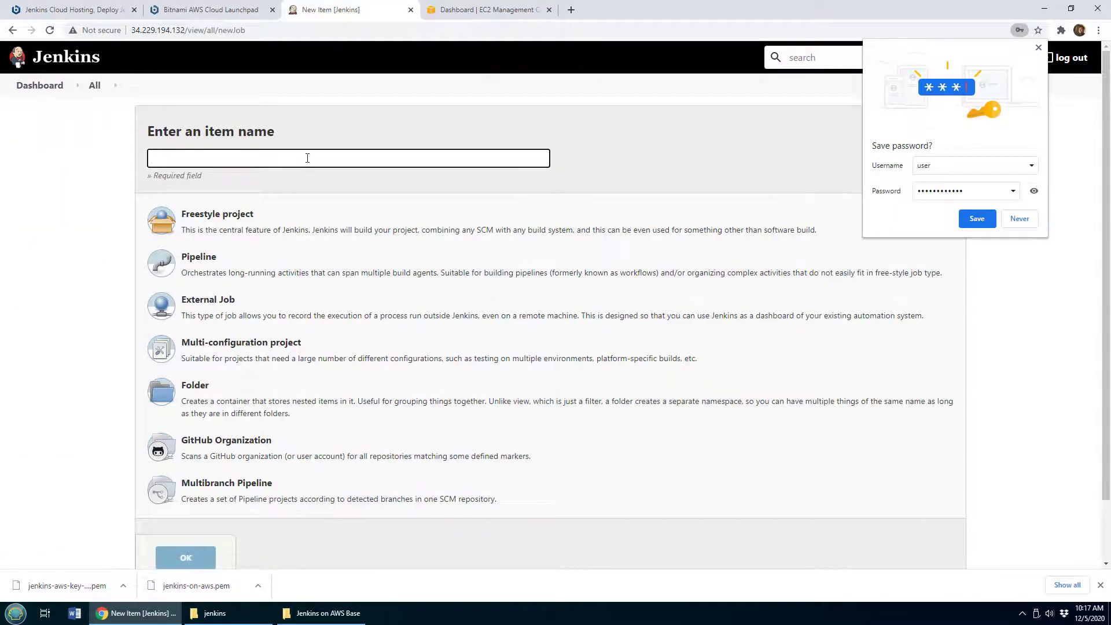
type("jenkins-")
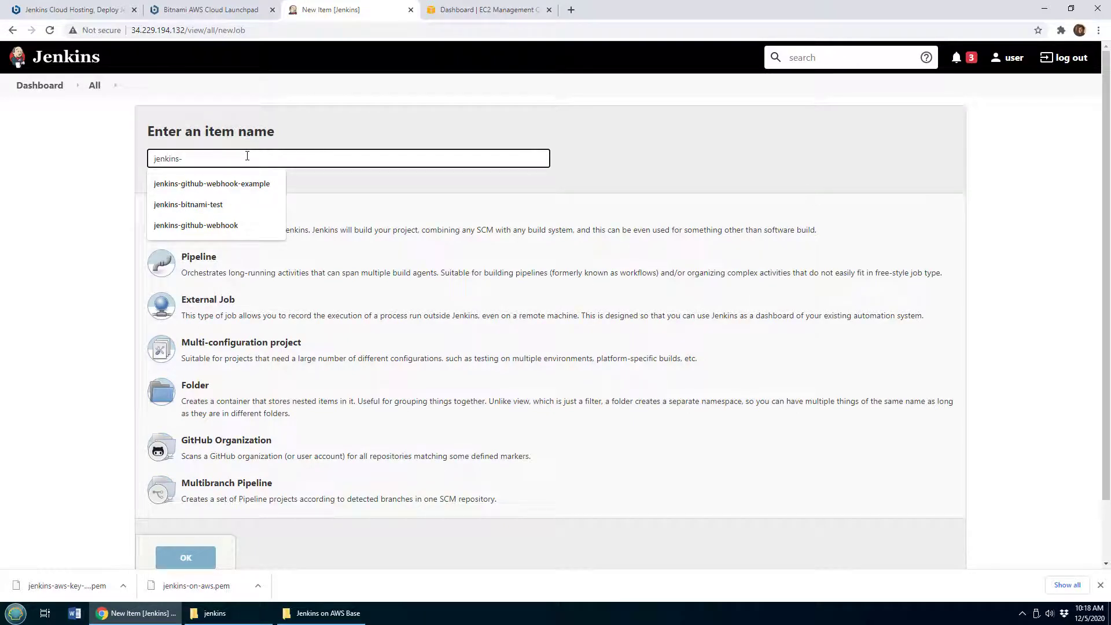
type("bitnami-")
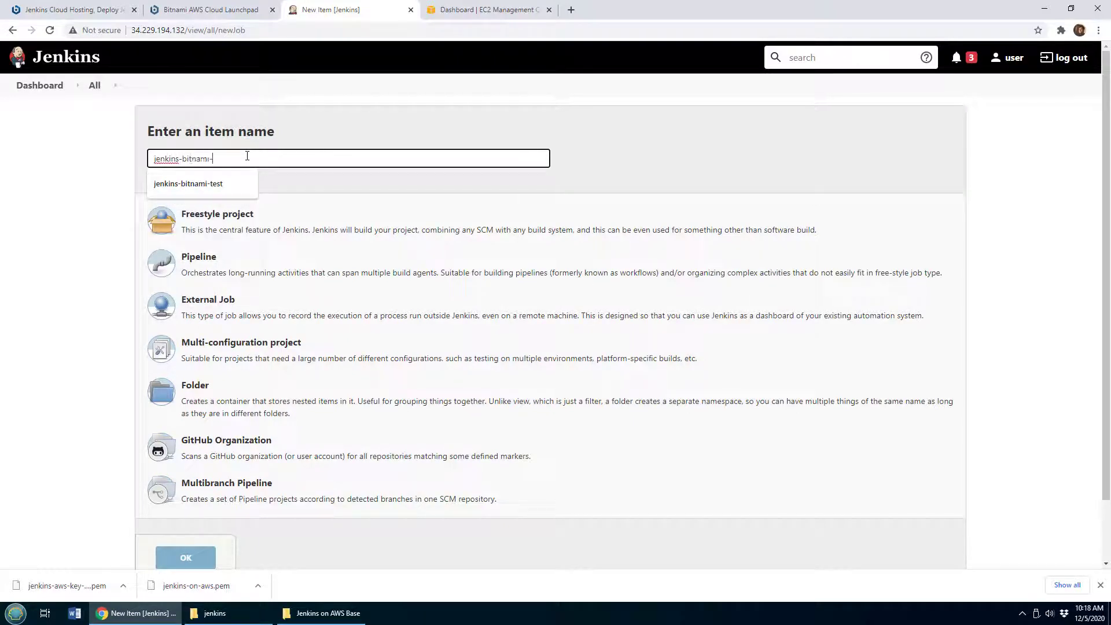
type("aws-tes")
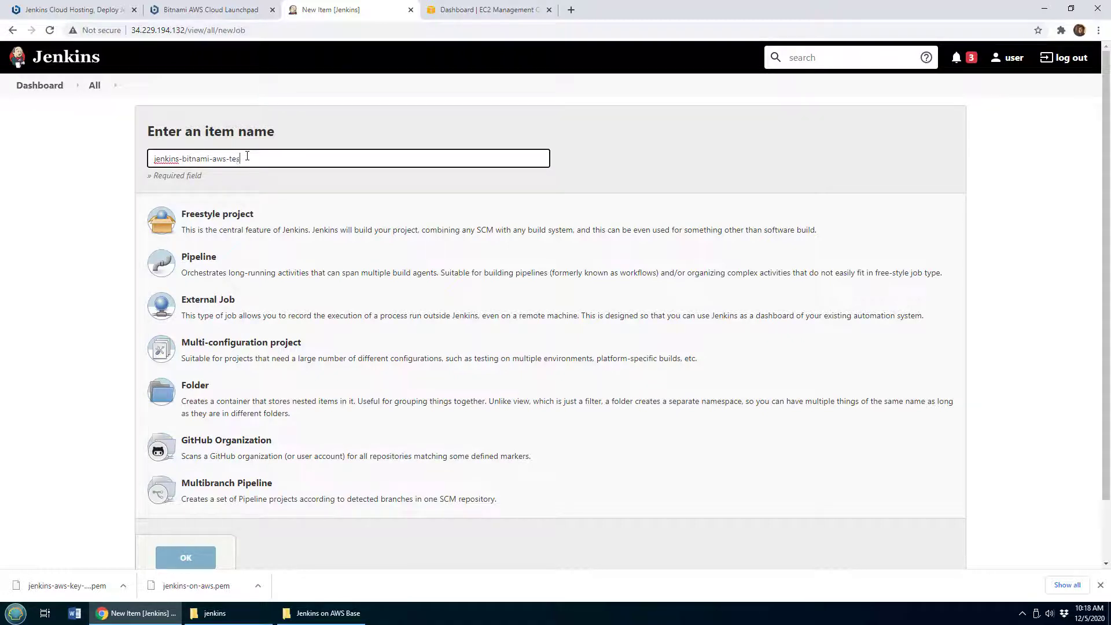
left_click(212, 219)
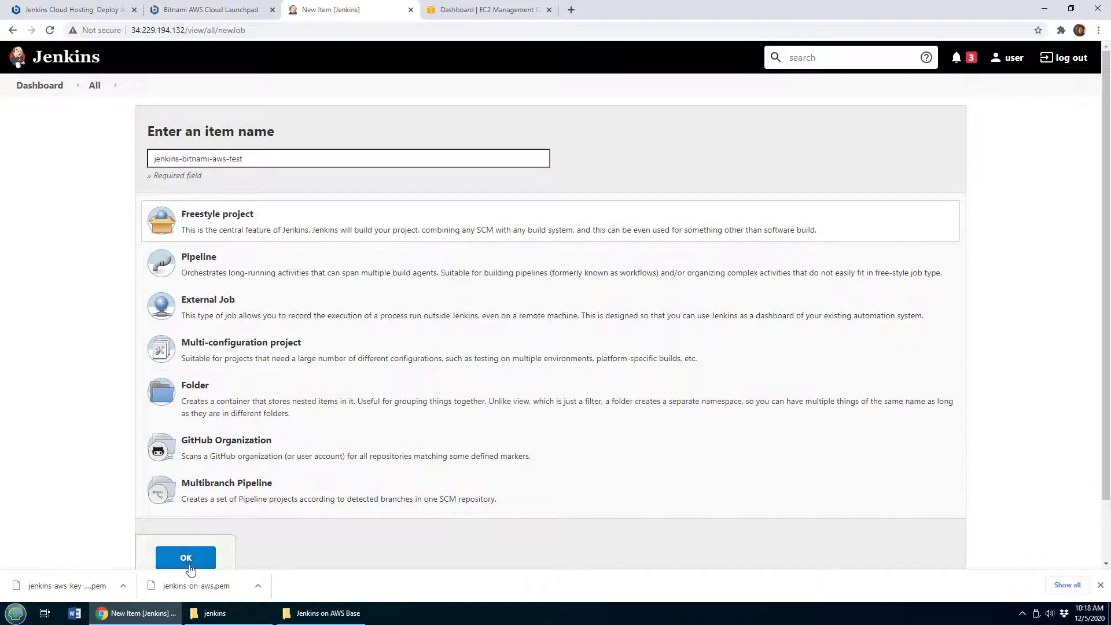
left_click(185, 557)
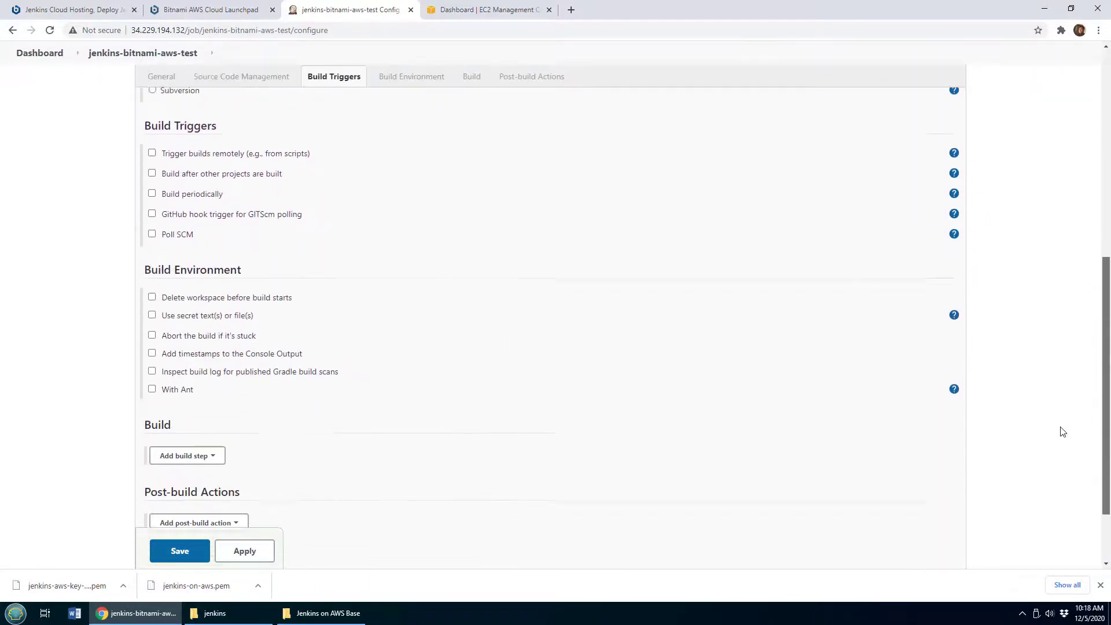
Add an Execute shell build step with command echo "Hello World" and save the job
left_click(187, 455)
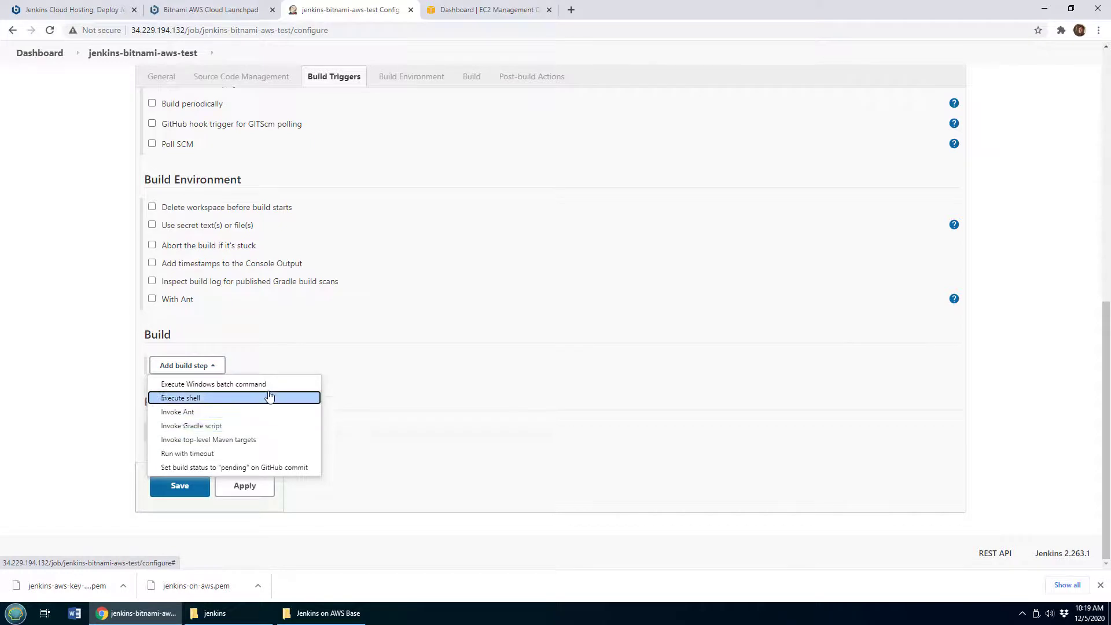
mouse_move(268, 397)
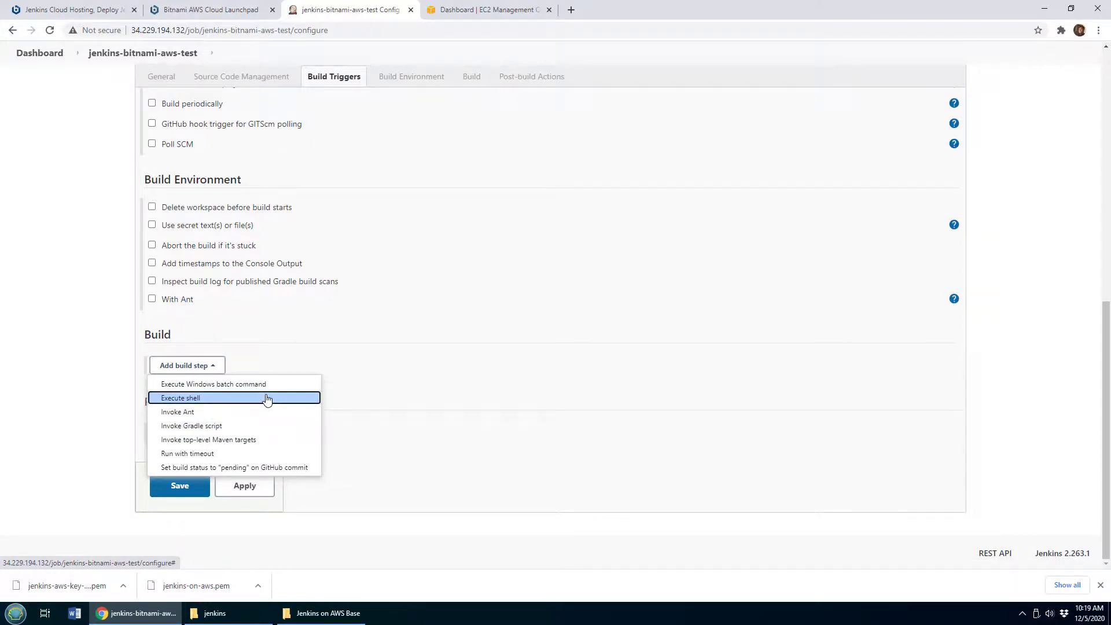
left_click(180, 397)
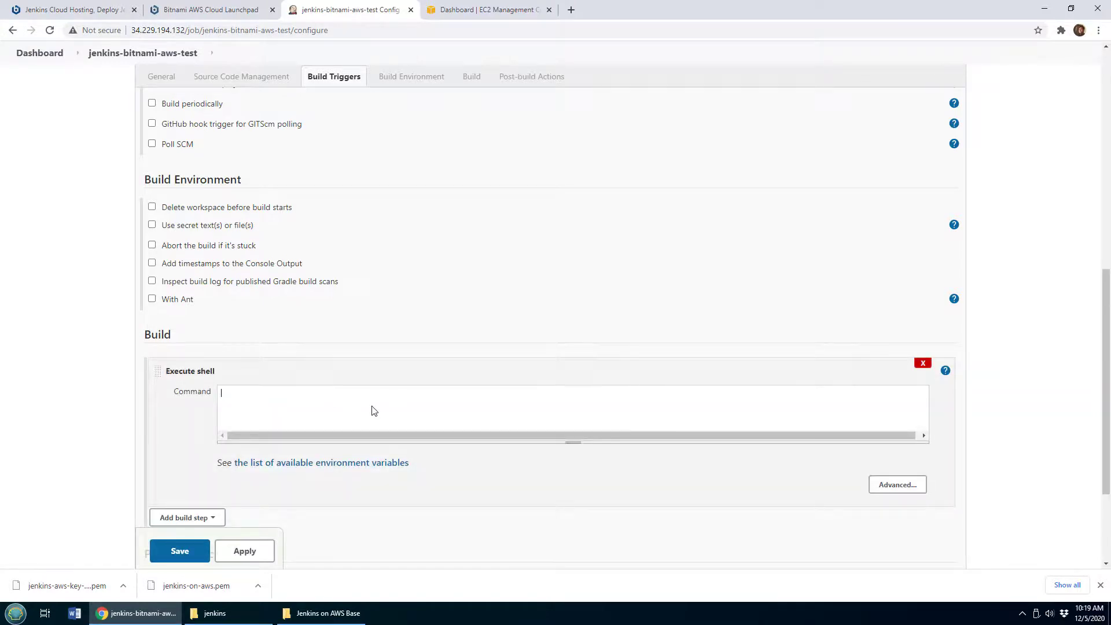
type("echo \"")
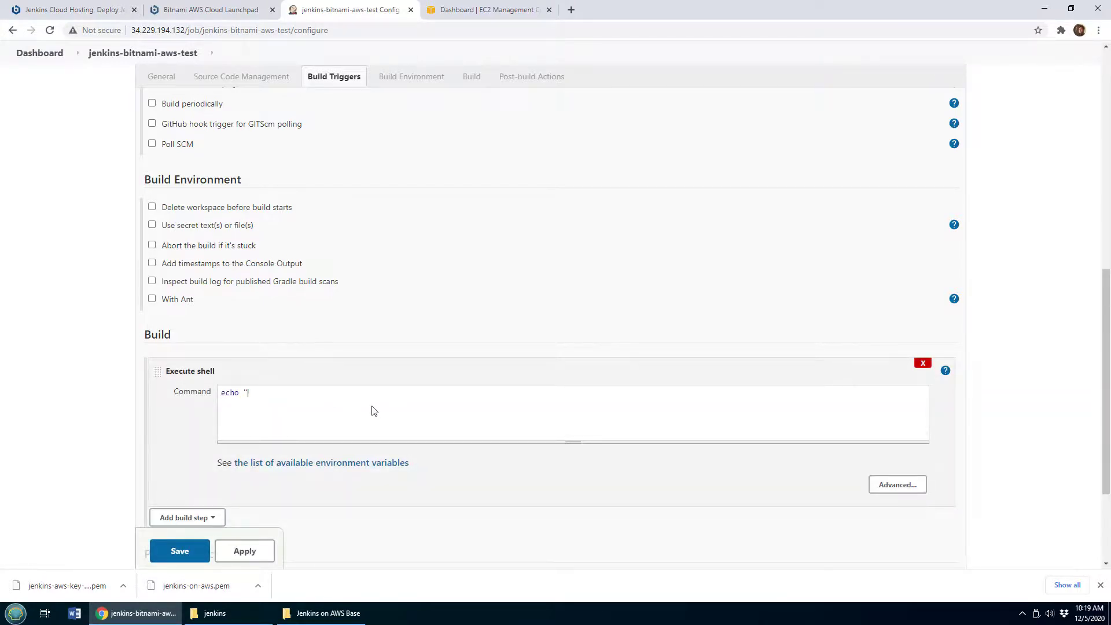
type("Hello World")
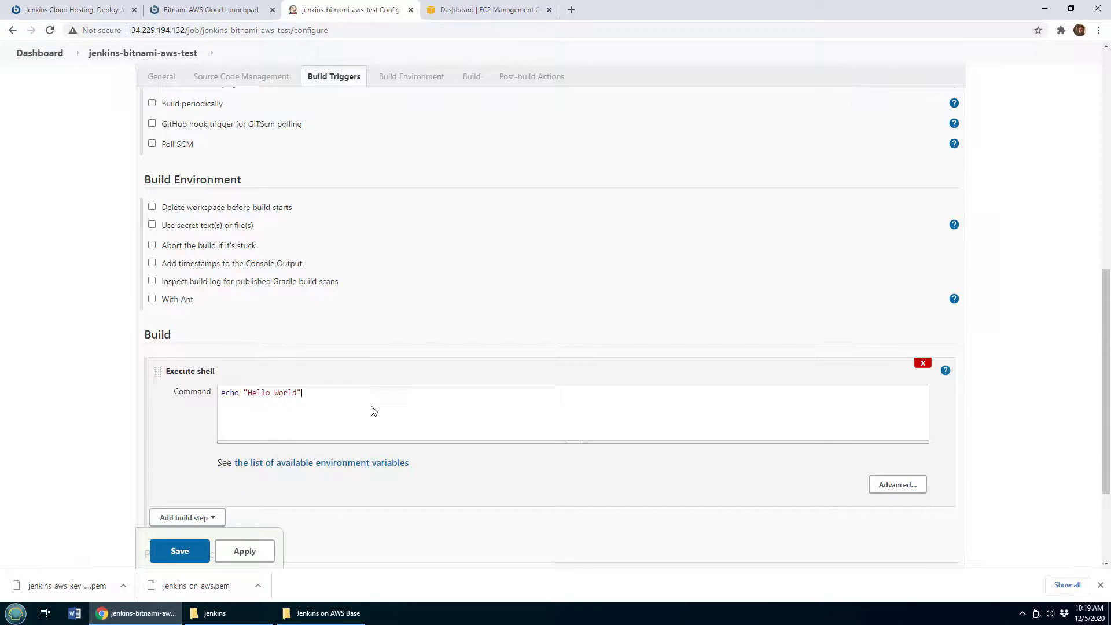
left_click(179, 551)
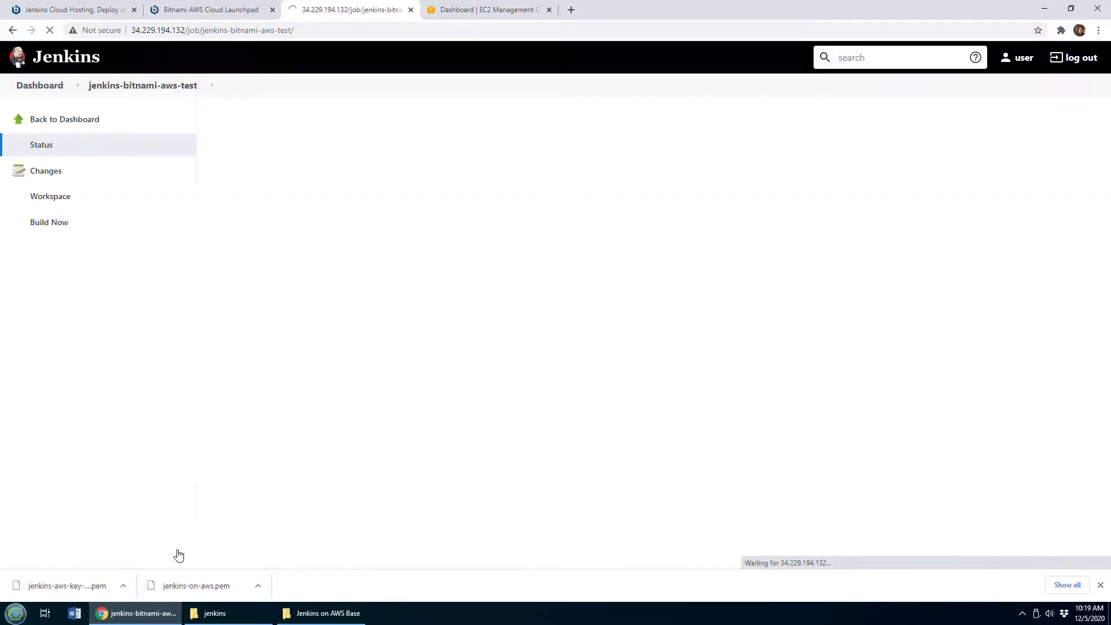
Run Build Now and open build #1 of jenkins-bitnami-aws-test
left_click(49, 222)
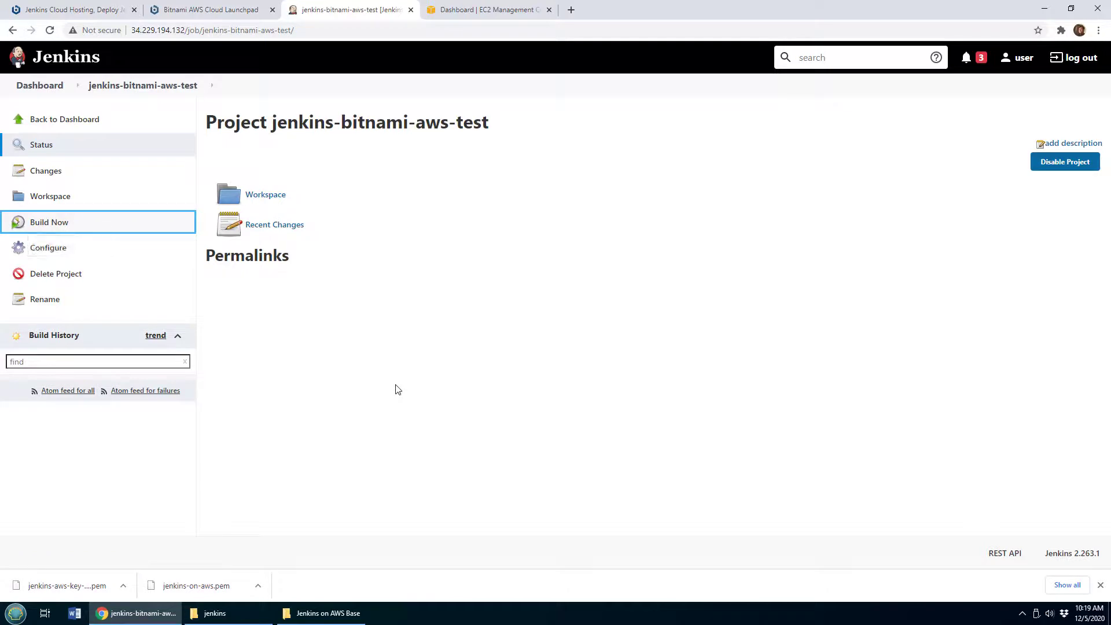
left_click(49, 222)
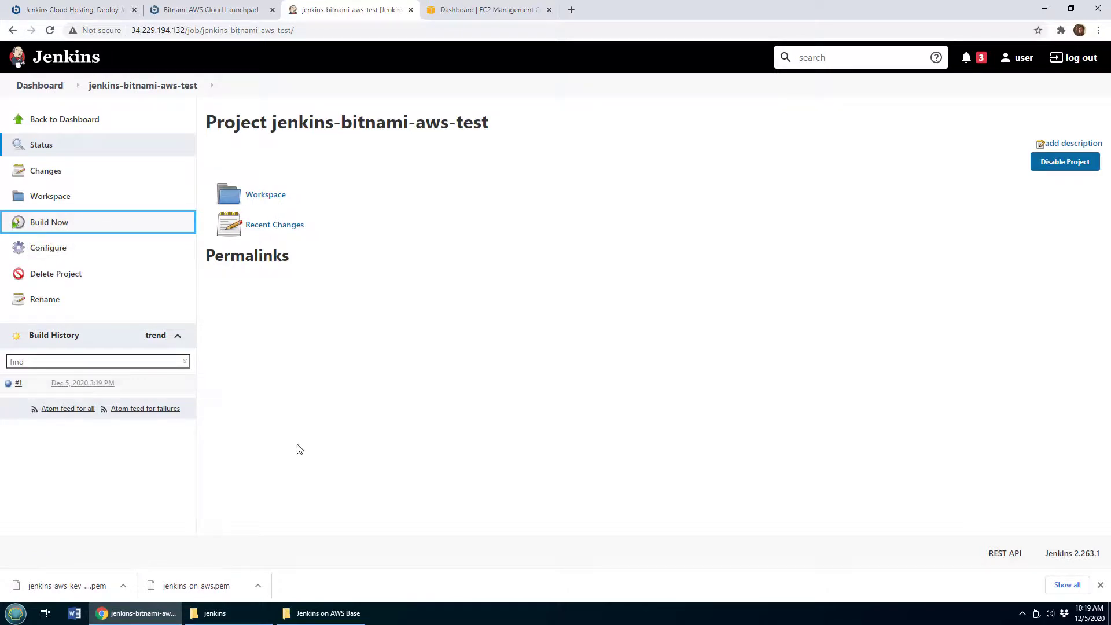
left_click(18, 383)
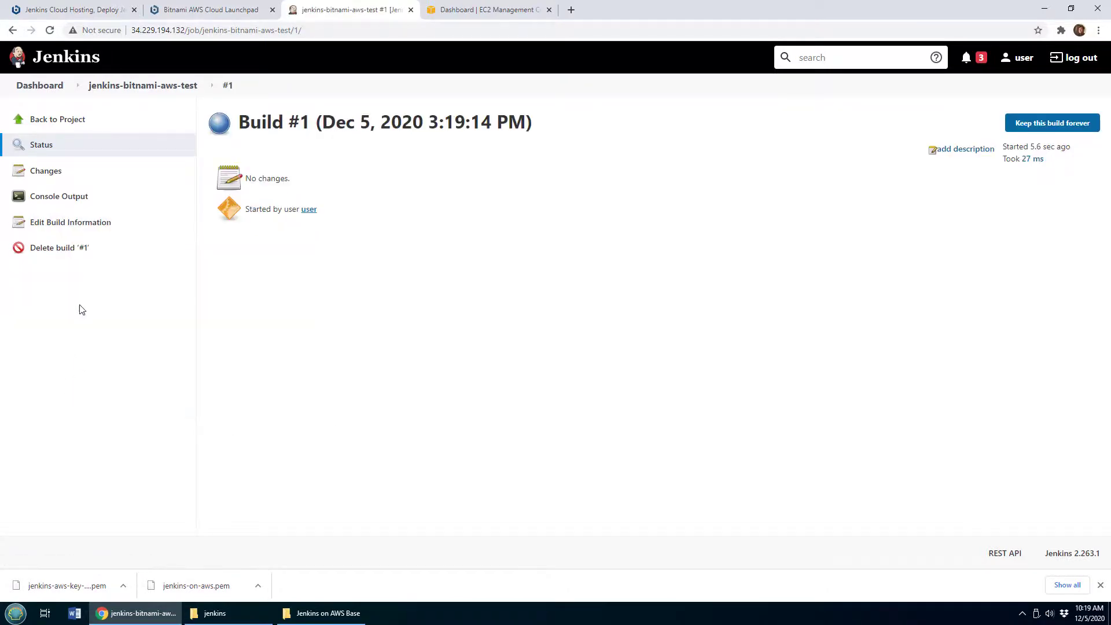
Check the console output shows Hello World and SUCCESS, then return to the dashboard
left_click(58, 197)
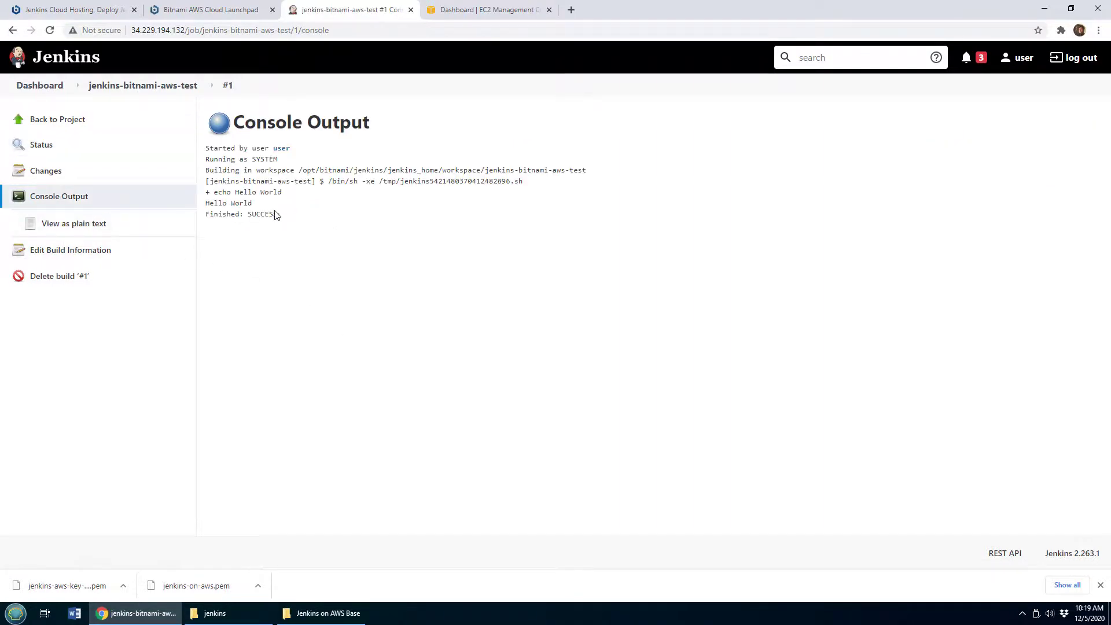
double_click(228, 204)
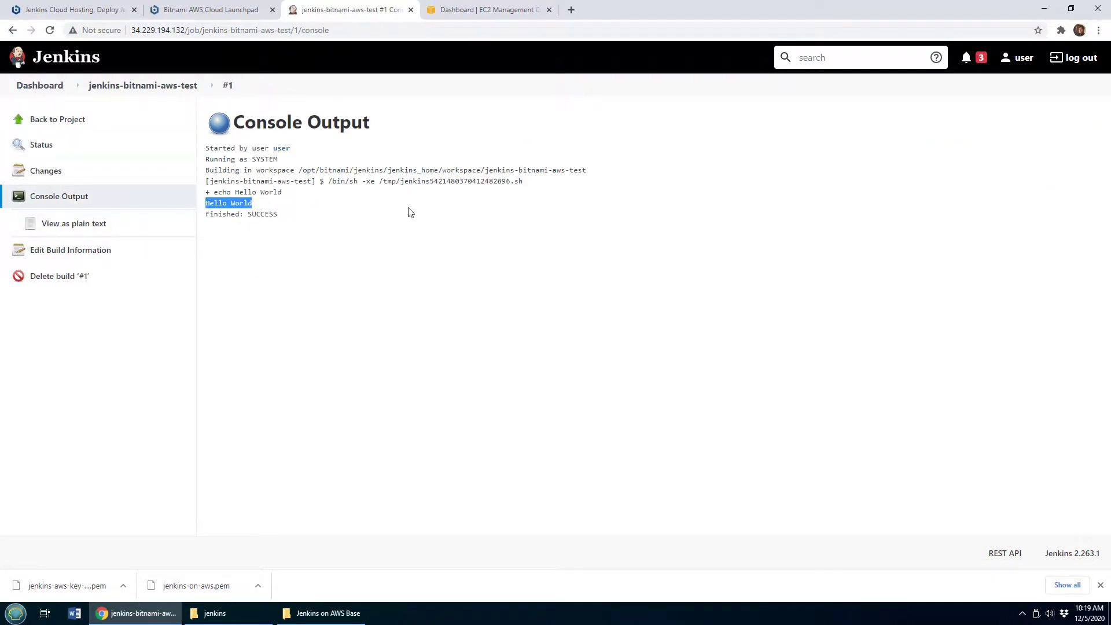
left_click(39, 84)
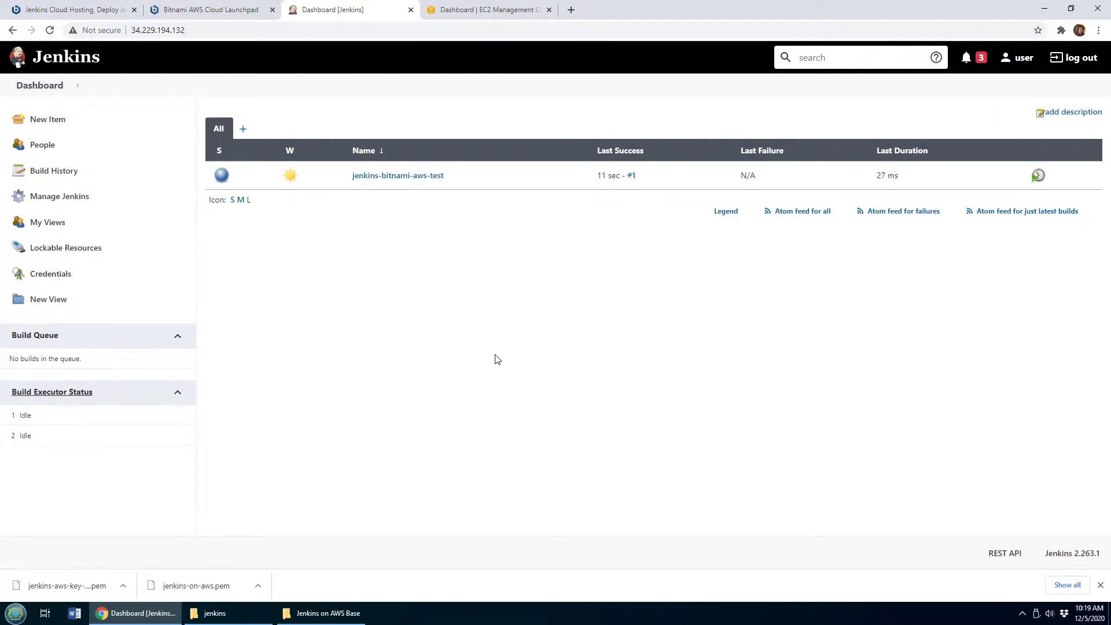